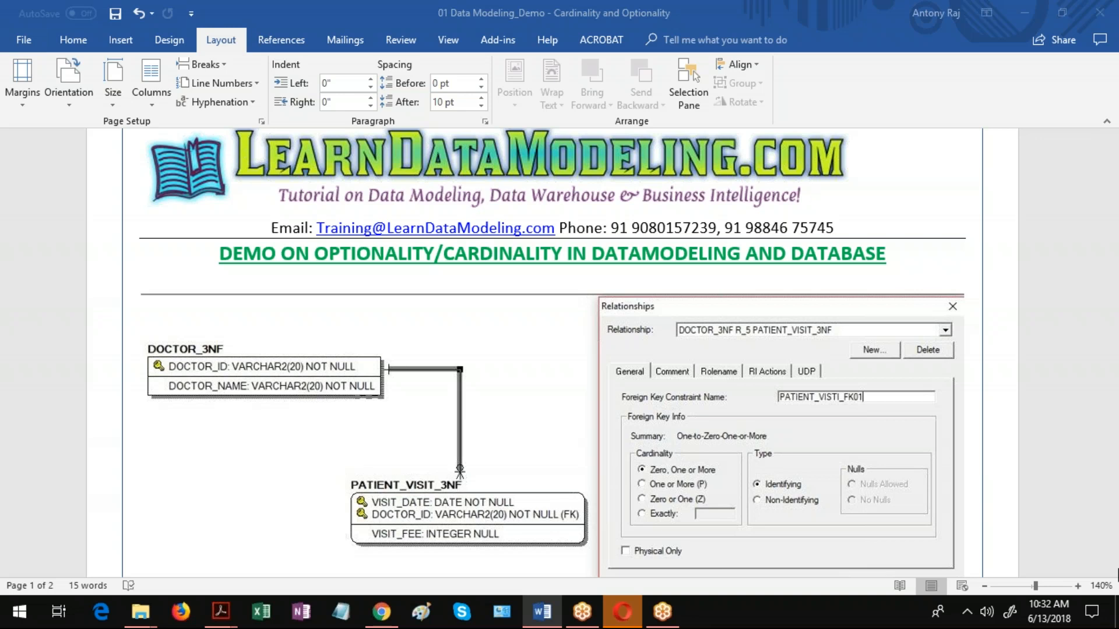
pyautogui.moveTo(788, 544)
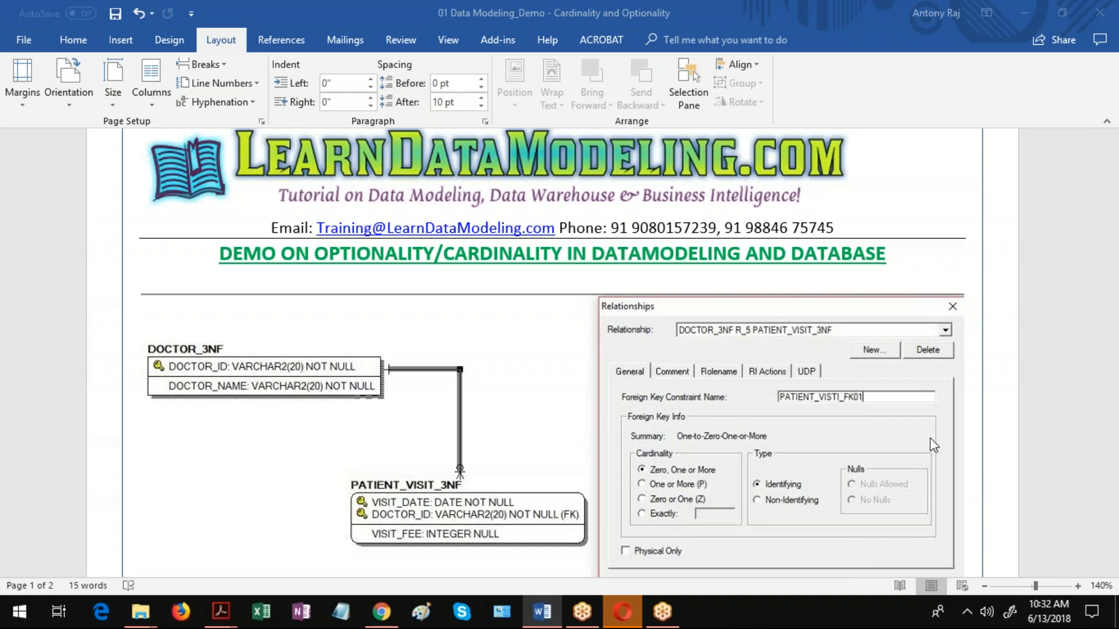
pyautogui.moveTo(865, 481)
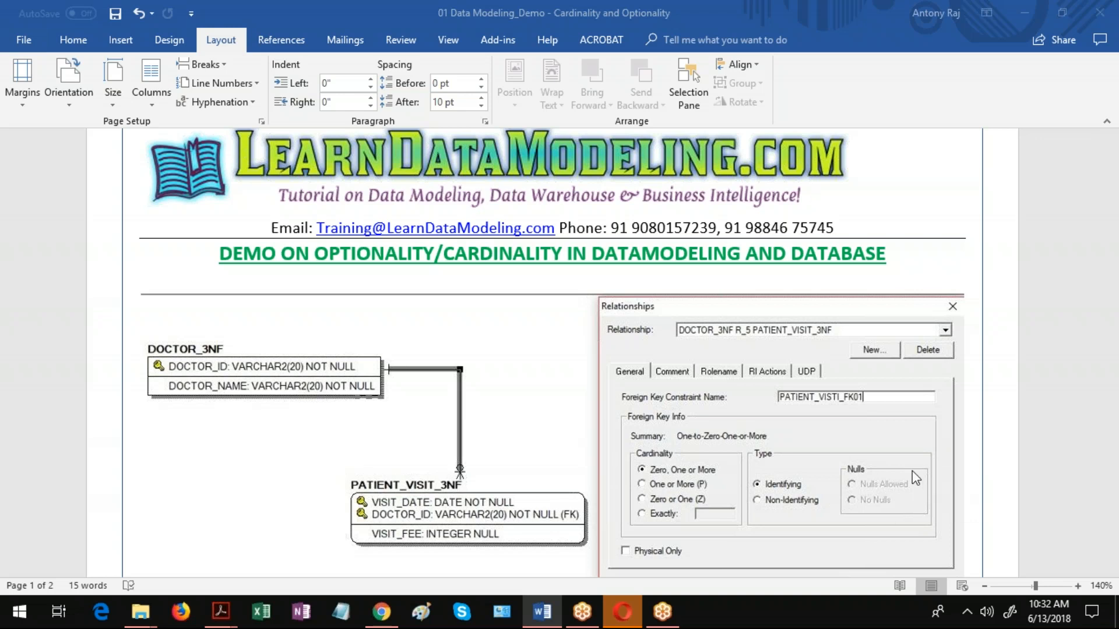
pyautogui.moveTo(748, 540)
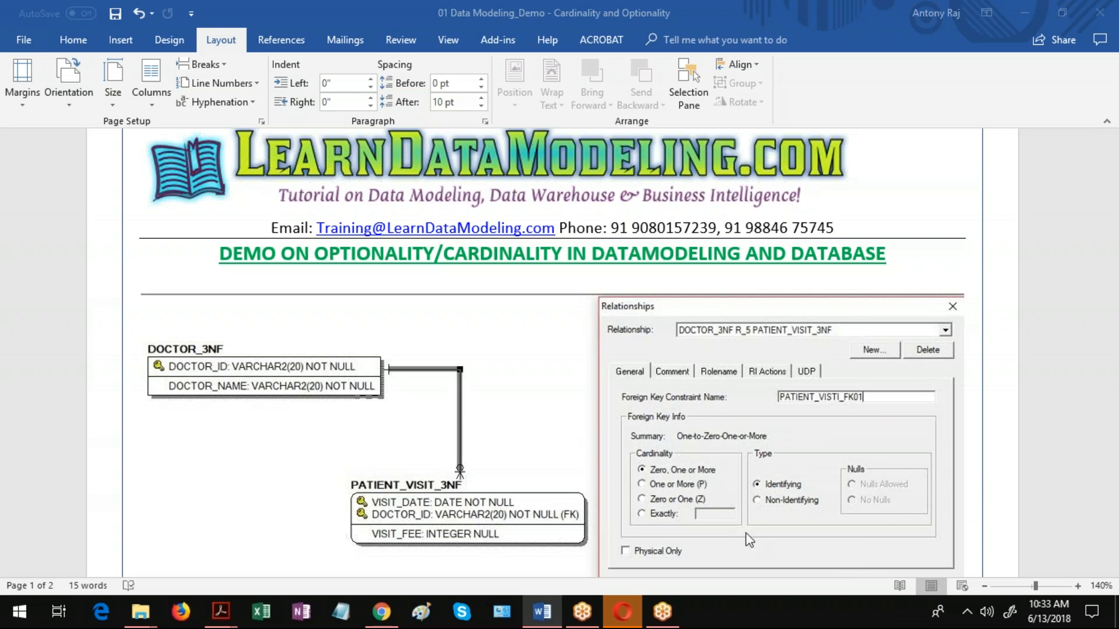
pyautogui.moveTo(751, 539)
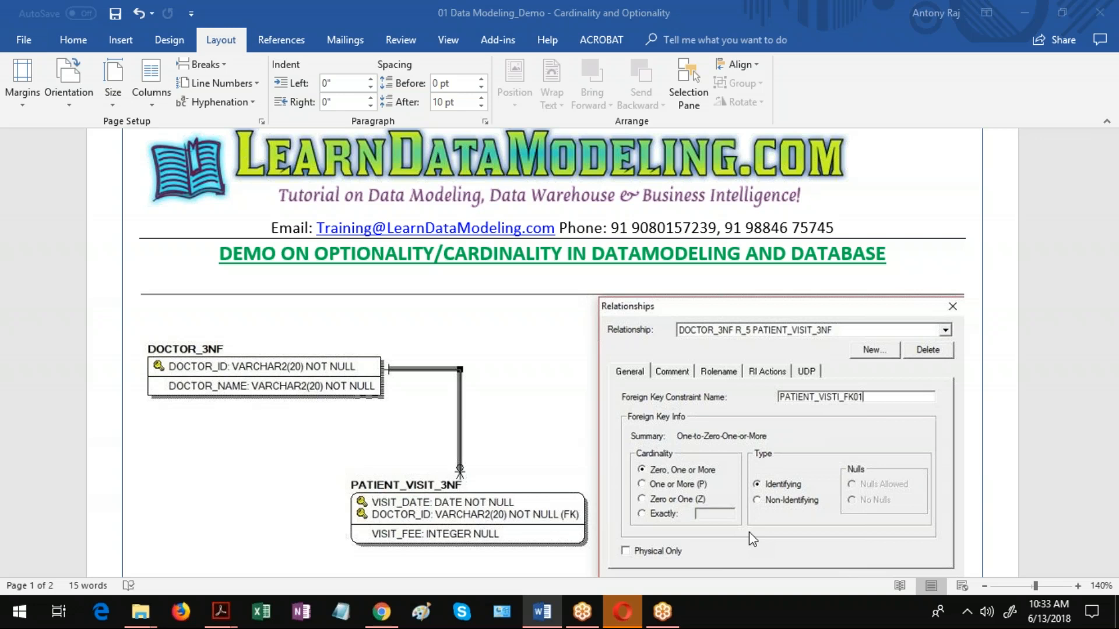
pyautogui.moveTo(949, 504)
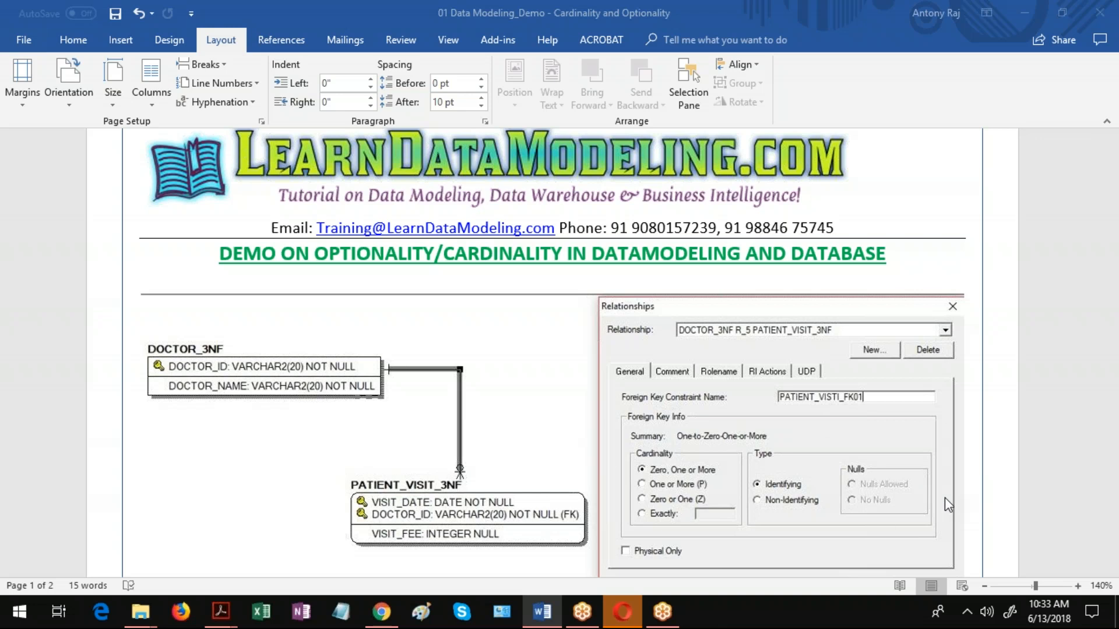
pyautogui.moveTo(1045, 533)
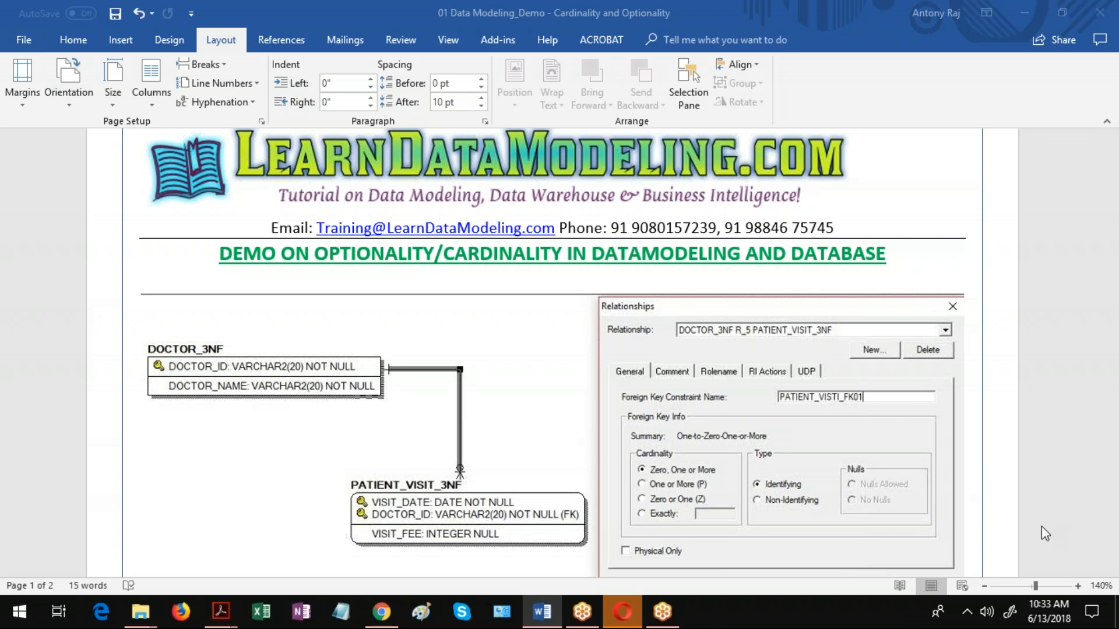
pyautogui.moveTo(1080, 546)
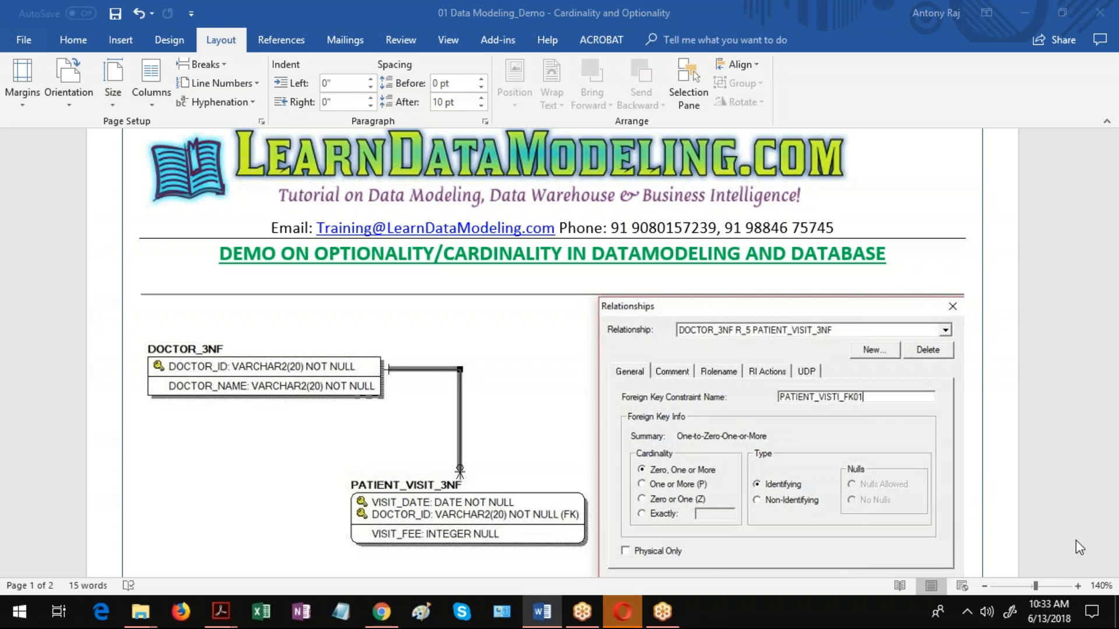
pyautogui.moveTo(950, 535)
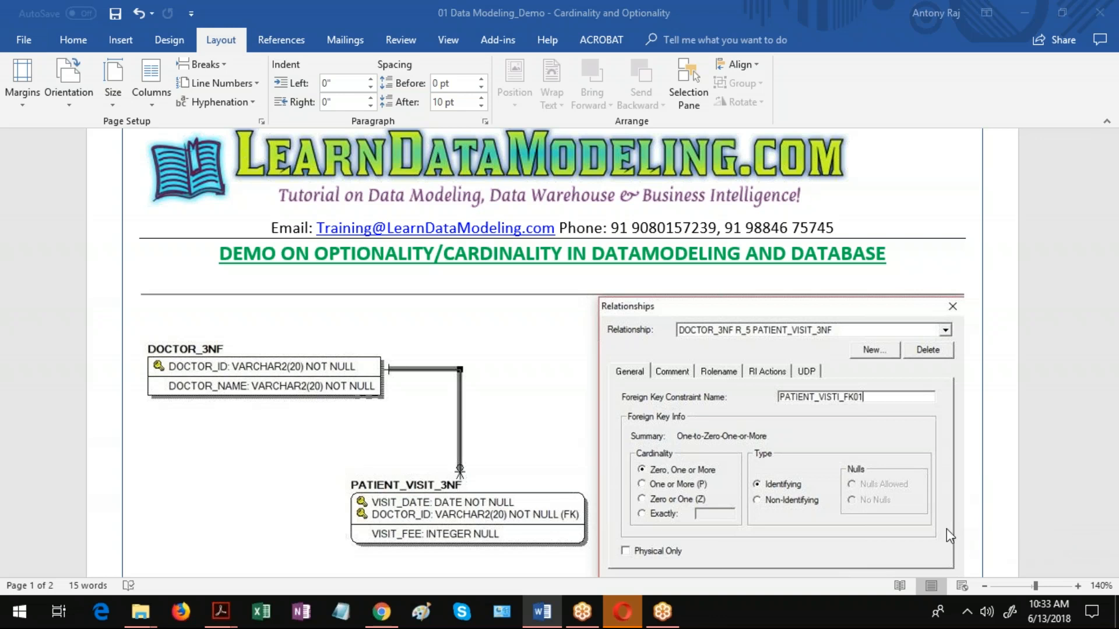